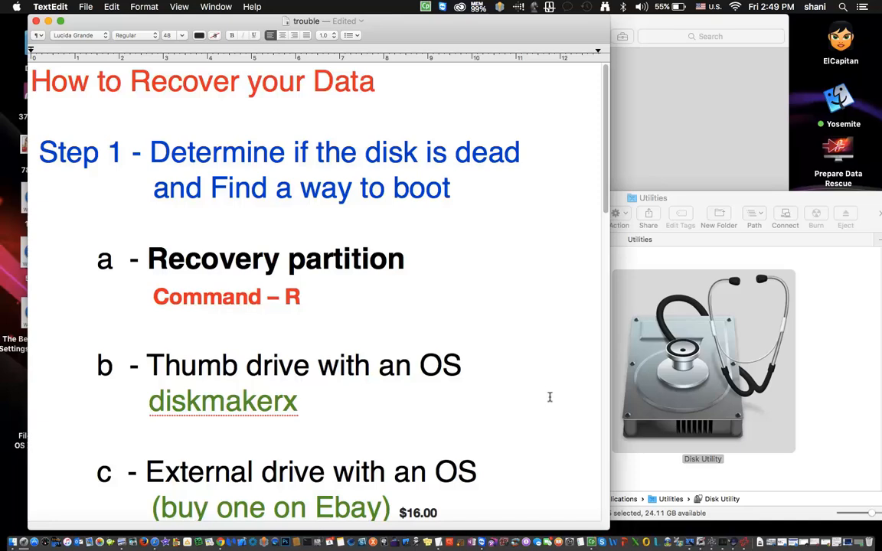
mouse_move(545, 407)
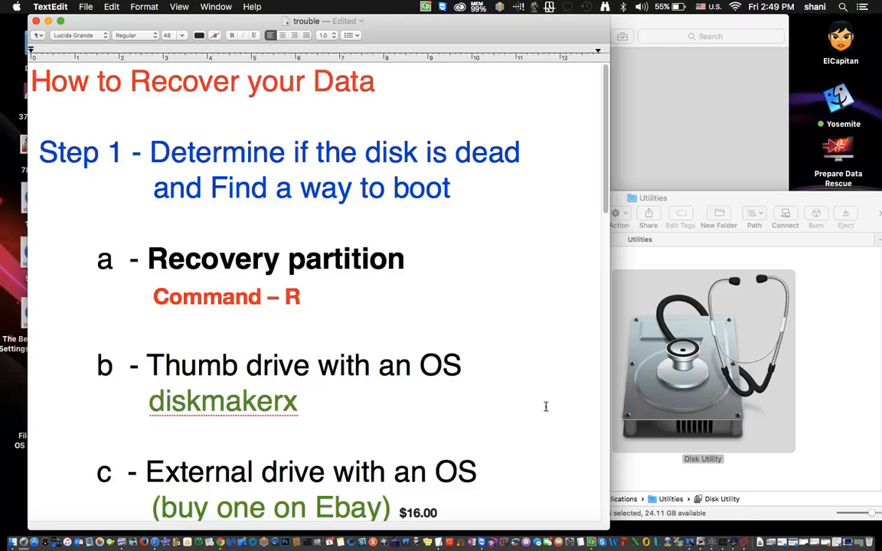
mouse_move(458, 269)
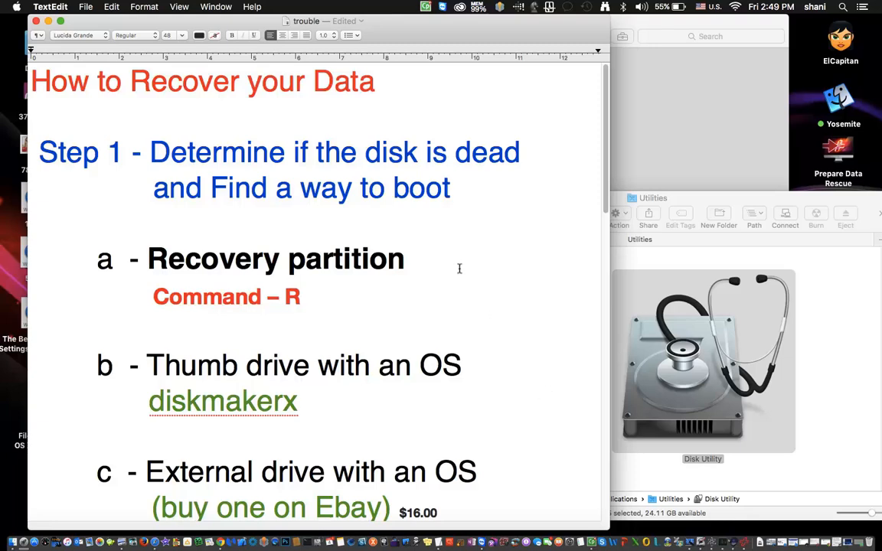
mouse_move(250, 230)
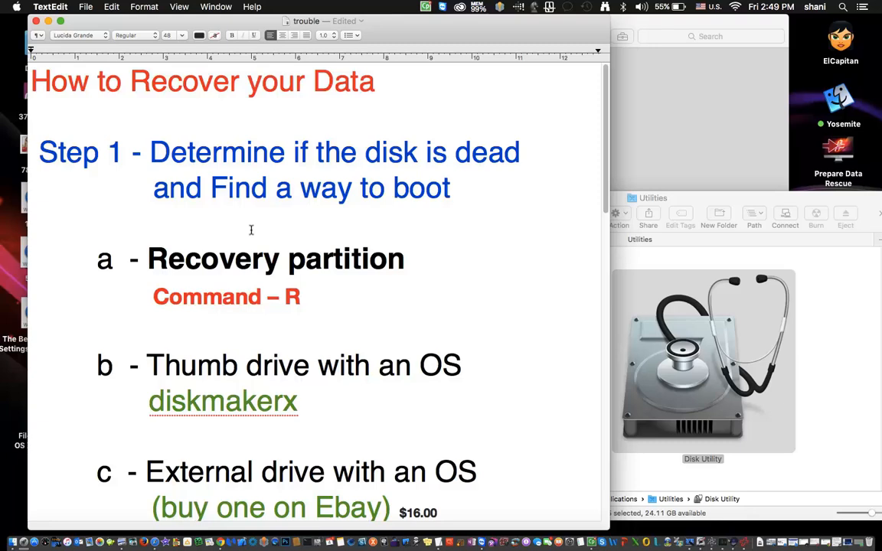
mouse_move(661, 60)
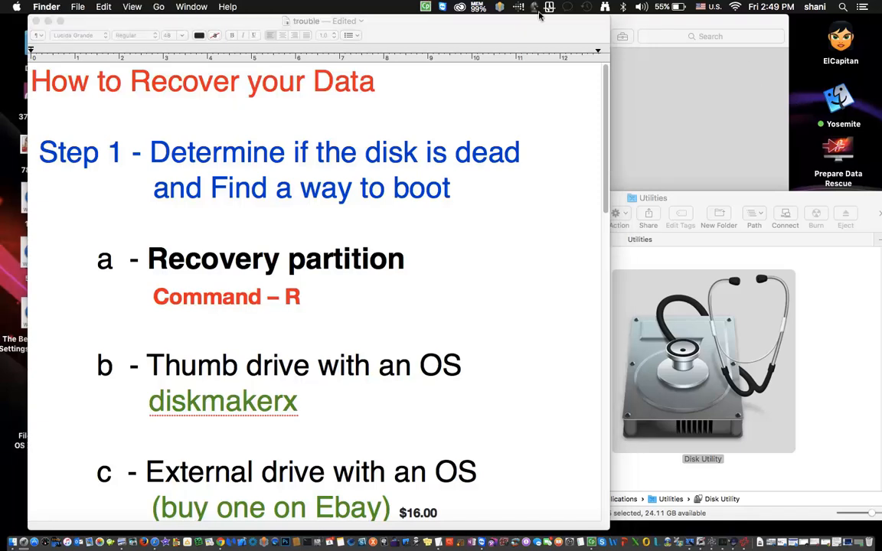
Launch Disk Utility from the Finder Utilities folder, with ElCapitan selected.
left_click(159, 7)
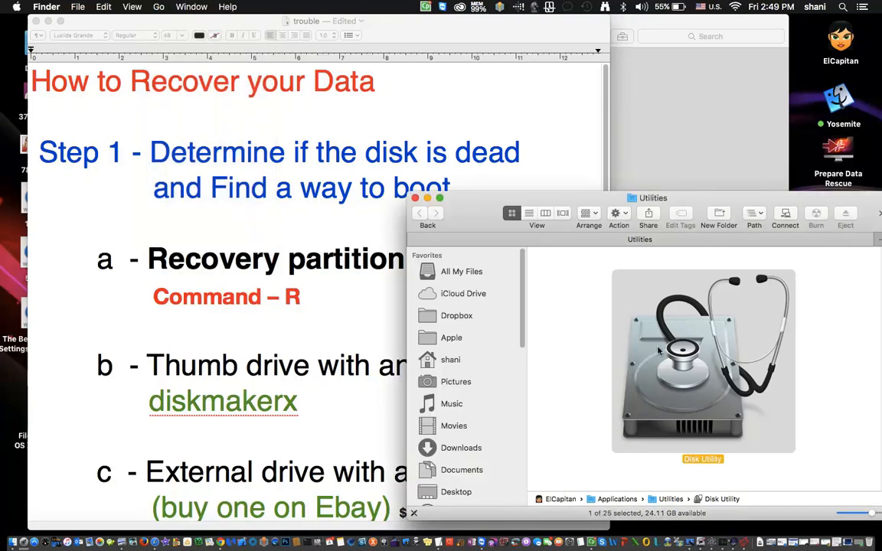
double_click(702, 360)
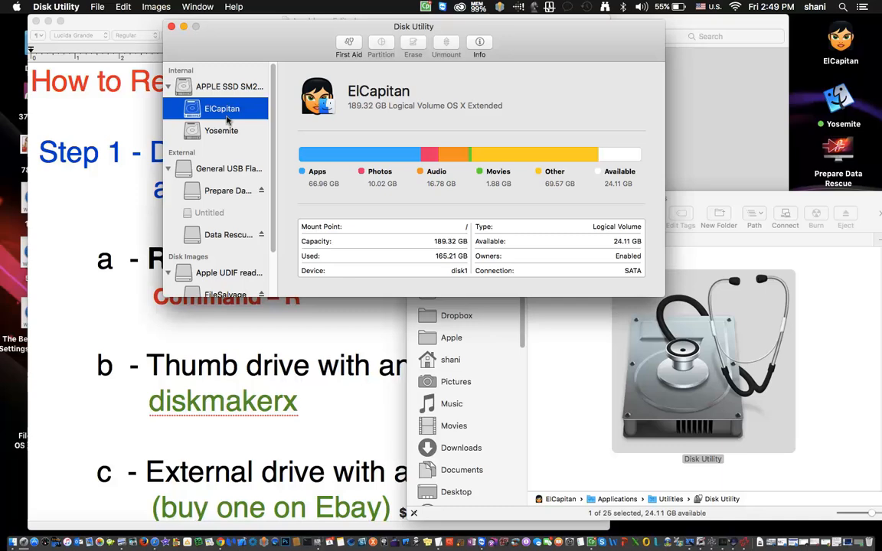
mouse_move(222, 135)
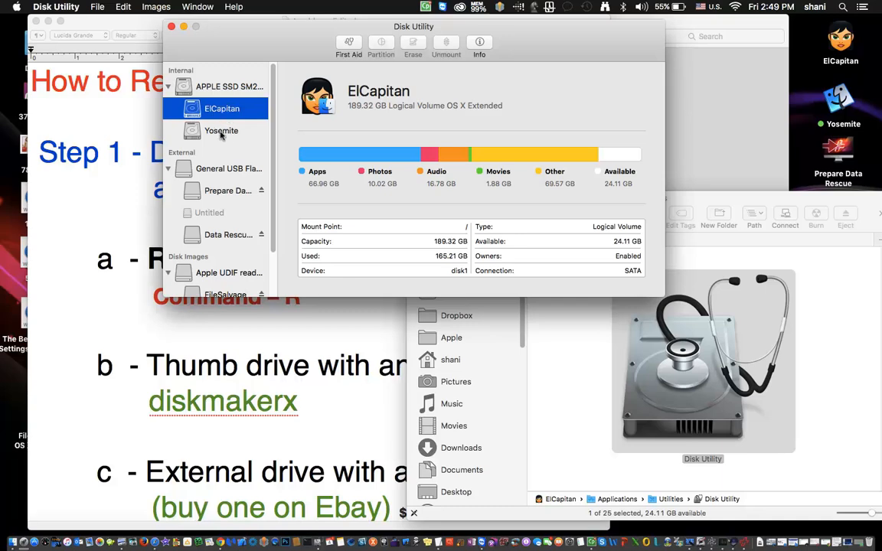
mouse_move(215, 119)
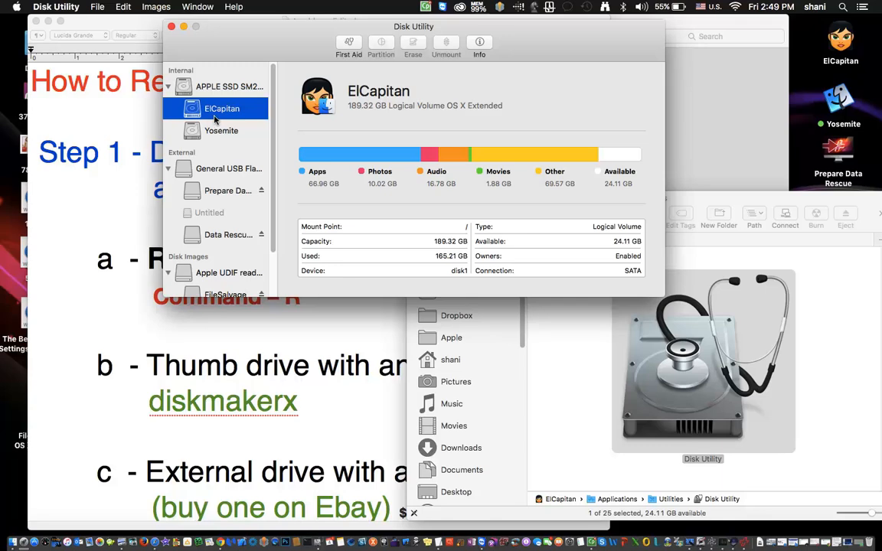
mouse_move(214, 150)
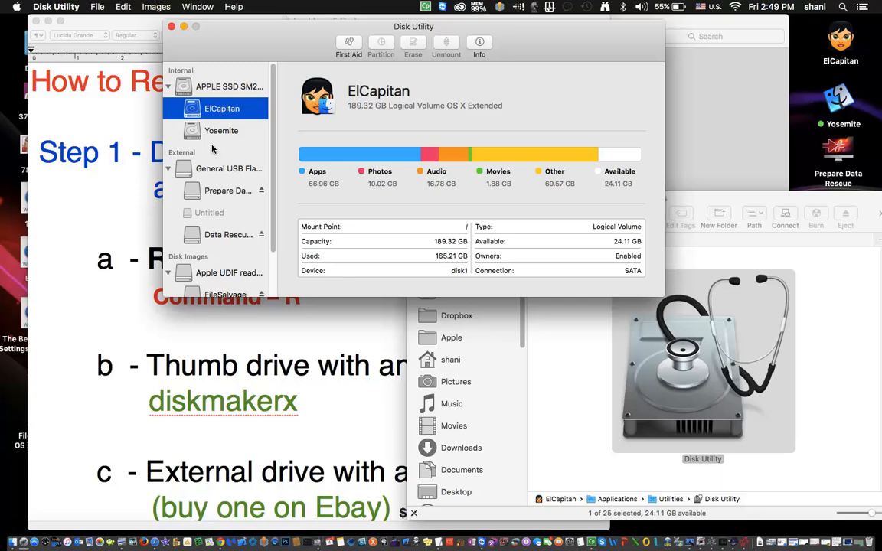
mouse_move(222, 121)
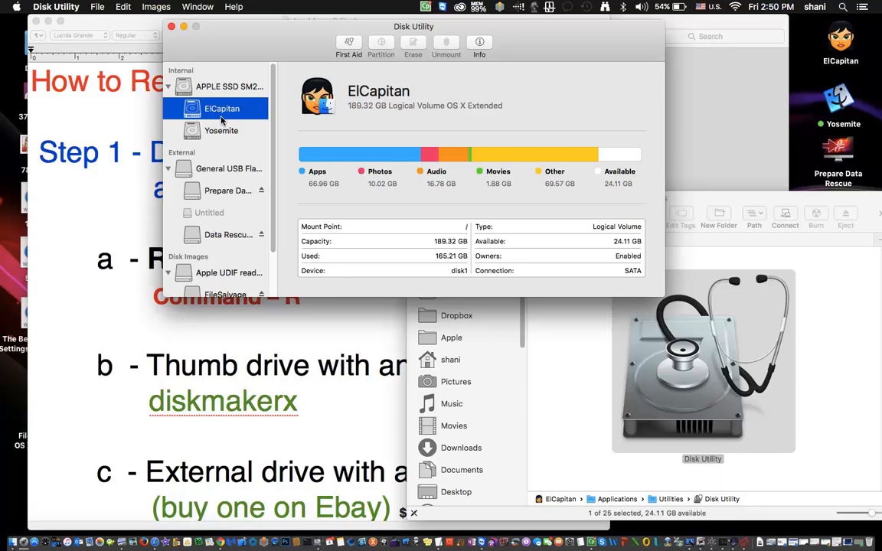
mouse_move(223, 135)
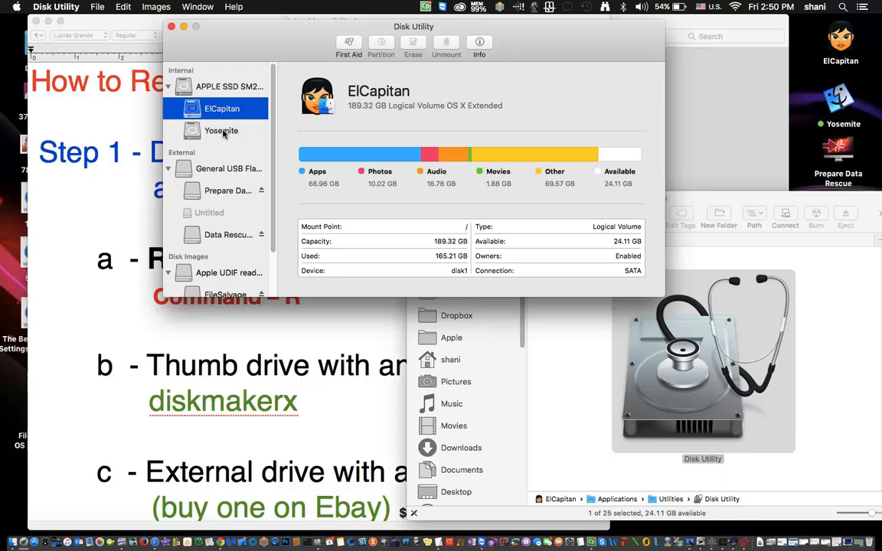
mouse_move(238, 85)
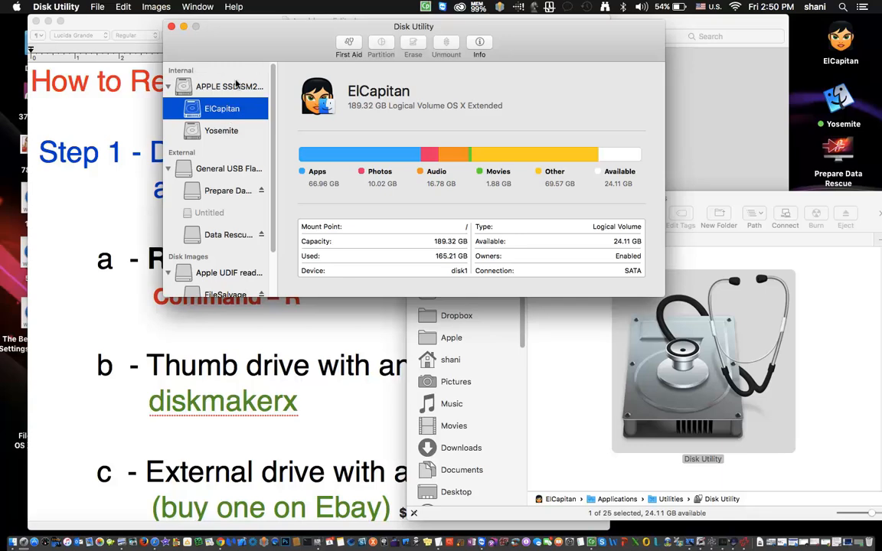
Run First Aid on the ElCapitan volume and show its detailed progress log.
left_click(348, 45)
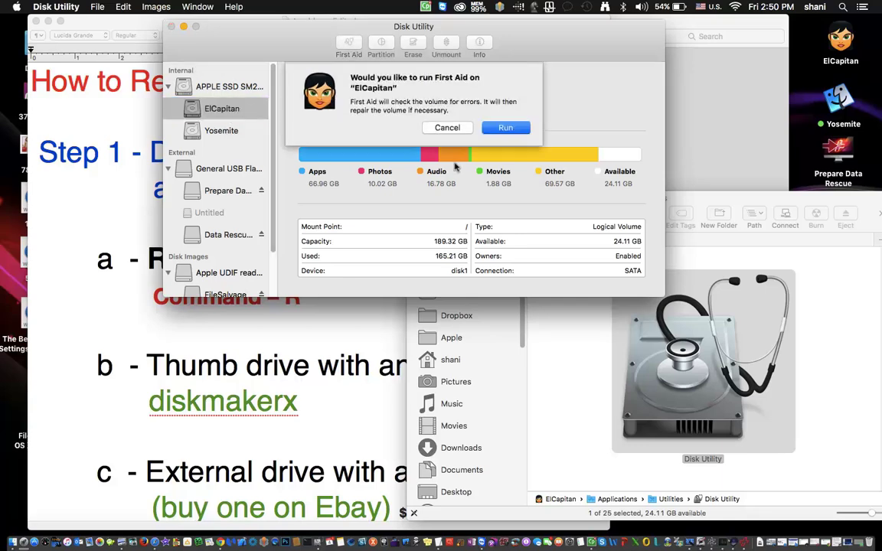
left_click(505, 127)
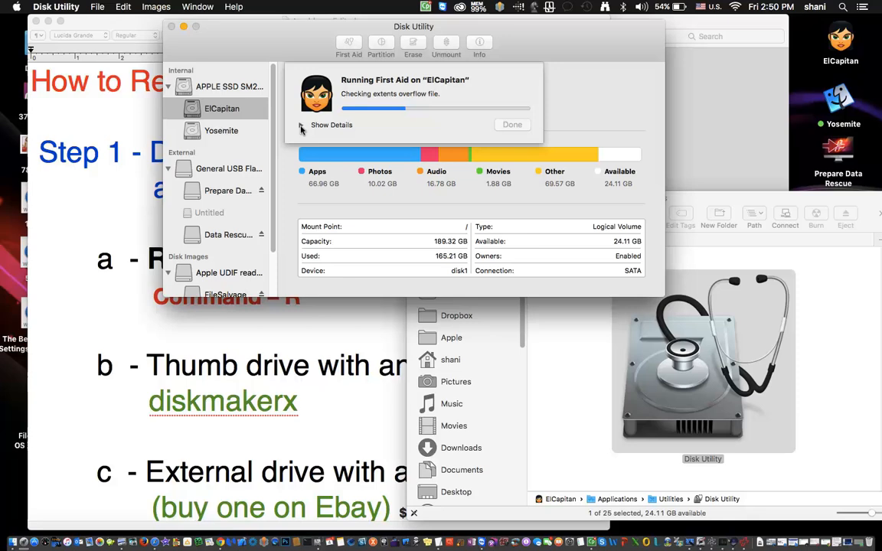
left_click(301, 125)
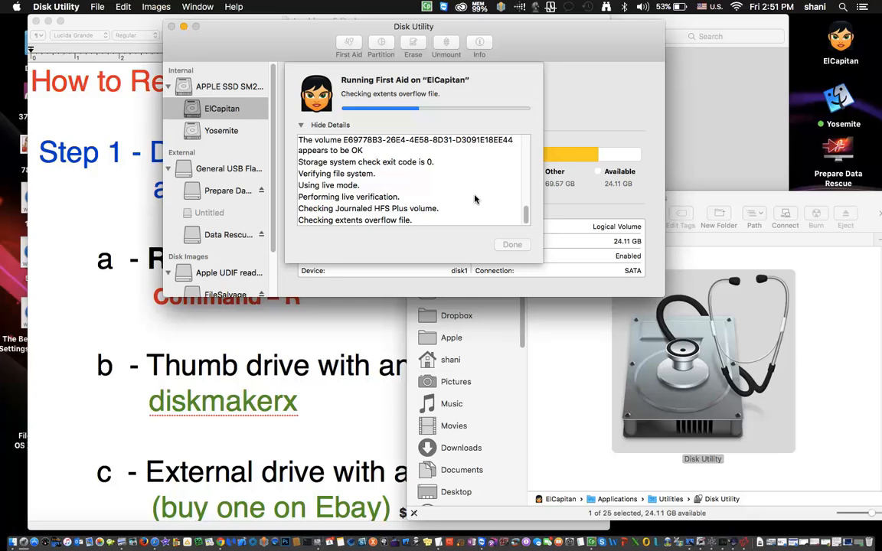
mouse_move(433, 182)
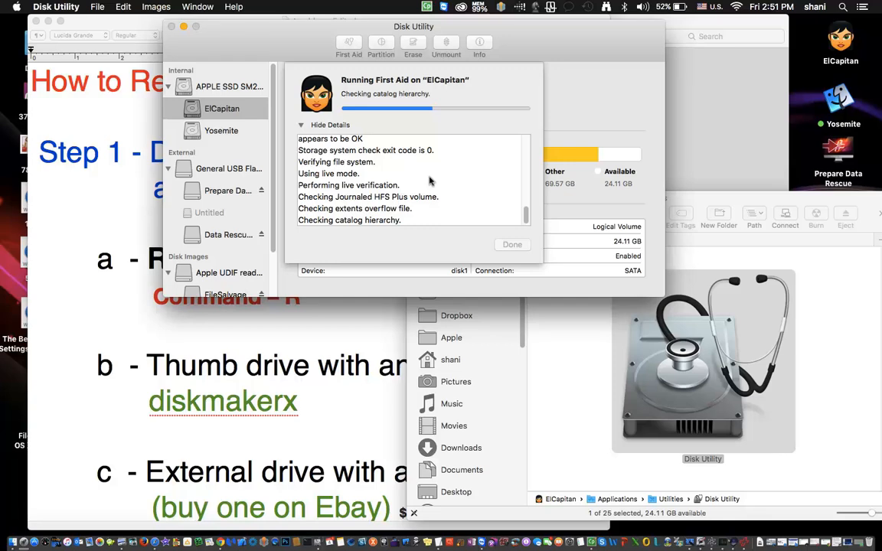
mouse_move(91, 212)
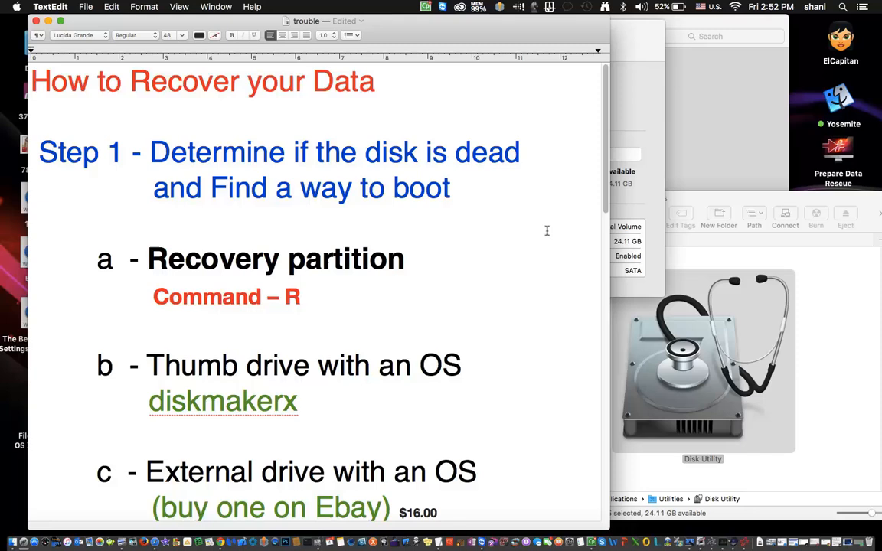
mouse_move(213, 289)
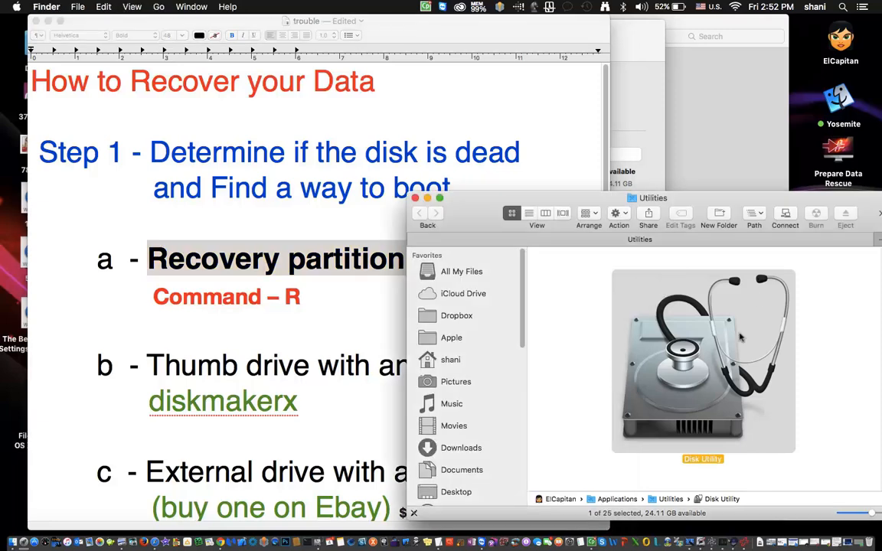
mouse_move(712, 375)
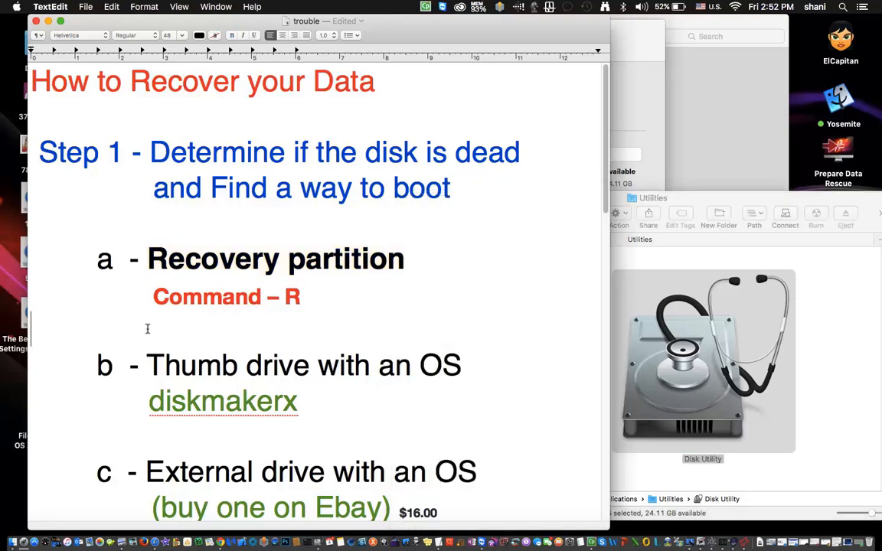
mouse_move(187, 338)
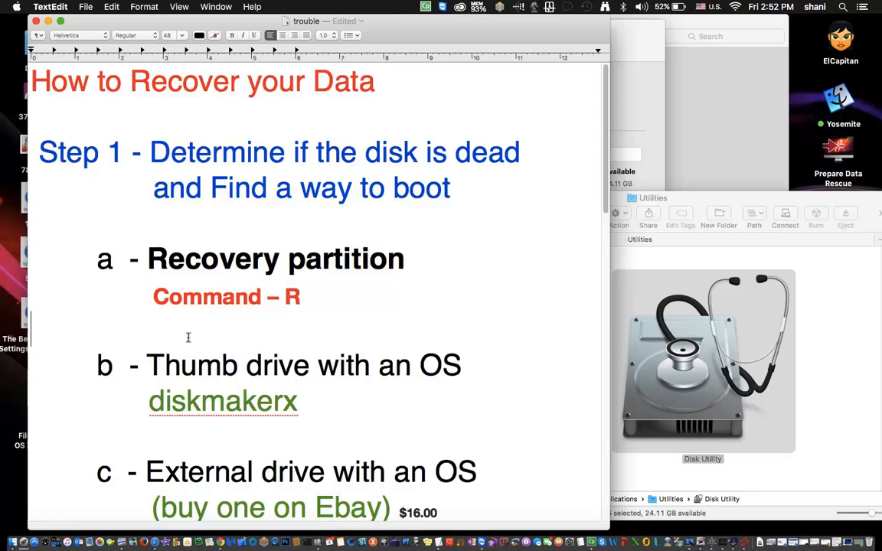
Scroll the trouble notes down to the Yosemite 10.10.4 bootable USB listing.
scroll("down", 3)
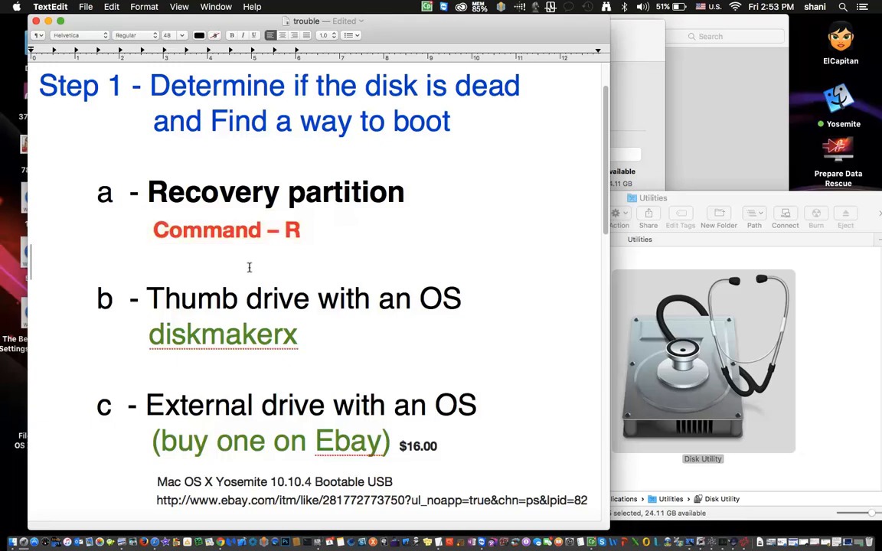
scroll("down", 3)
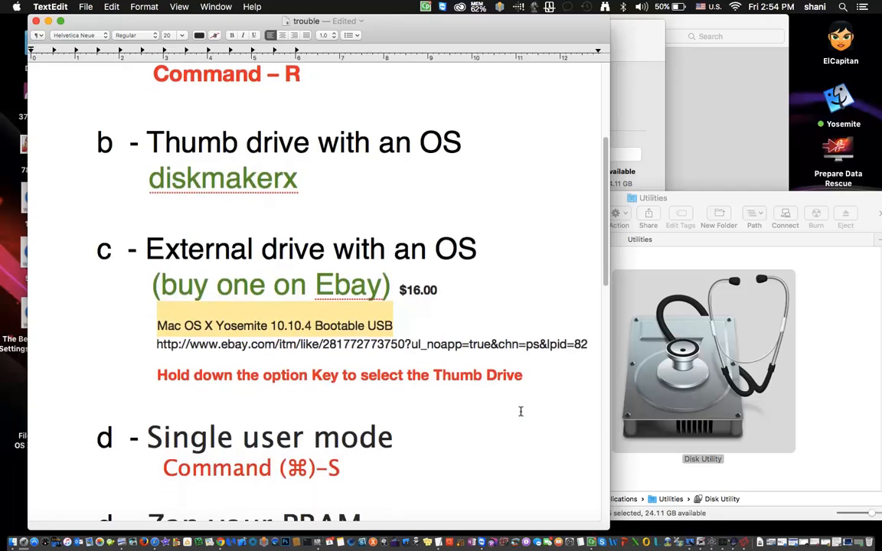
scroll("up", 3)
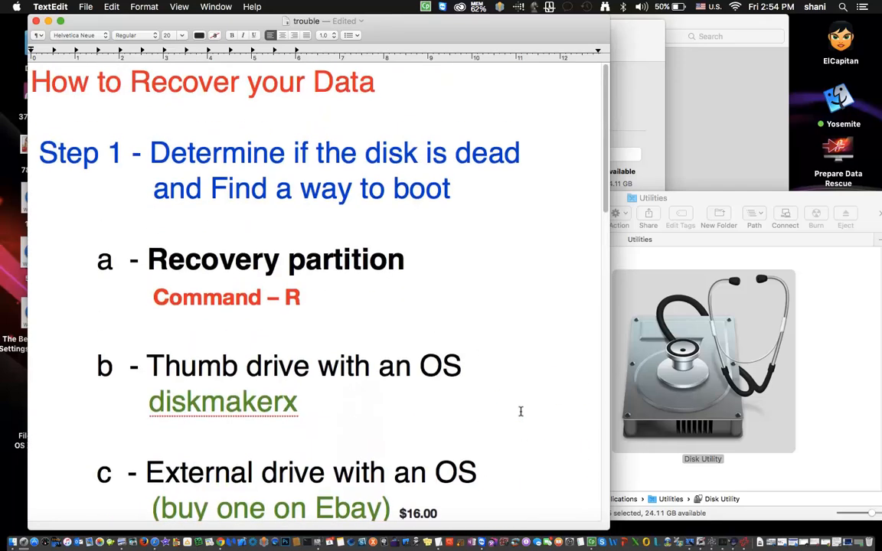
scroll("down", 3)
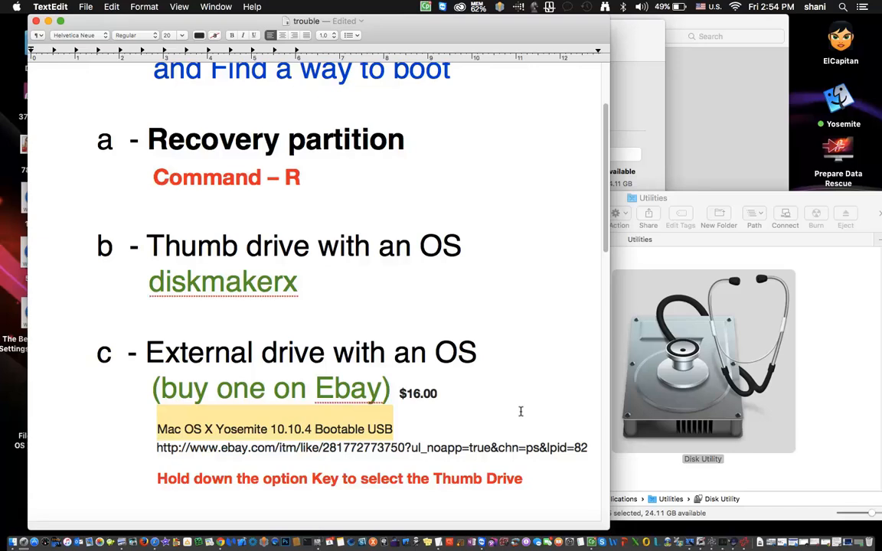
scroll("down", 3)
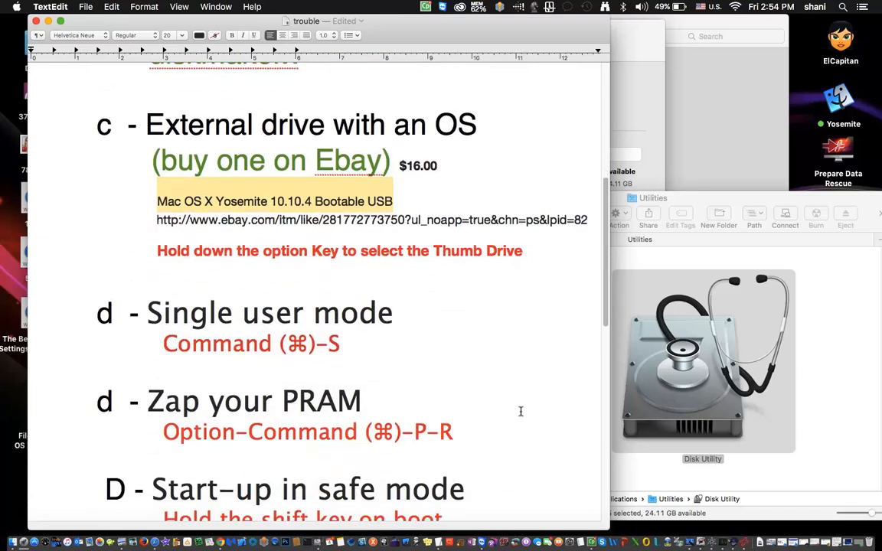
scroll("down", 3)
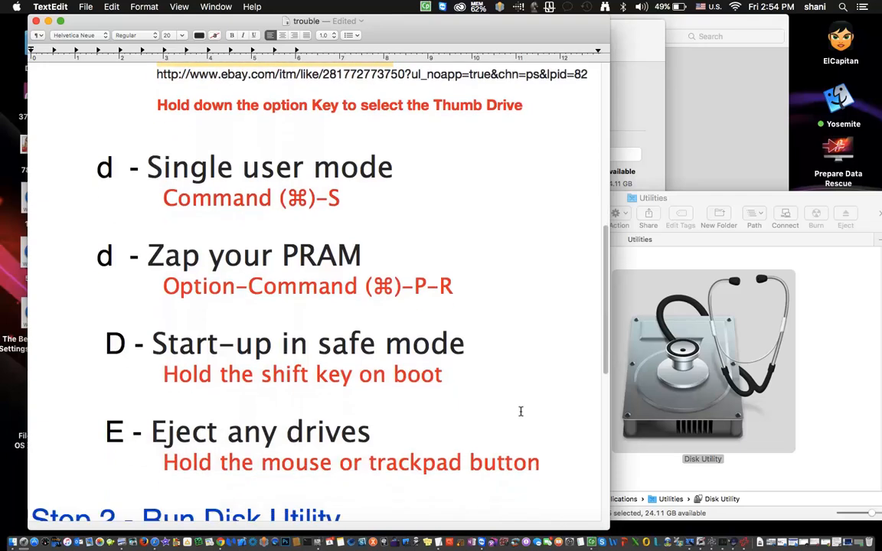
scroll("down", 3)
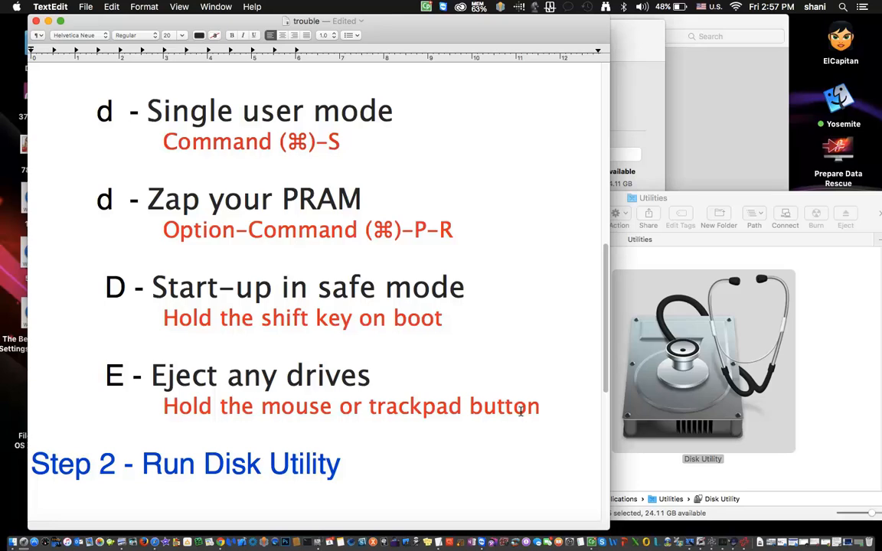
Scroll the TextEdit notes to Step 3 - Try Recovery Utilities.
scroll("down", 3)
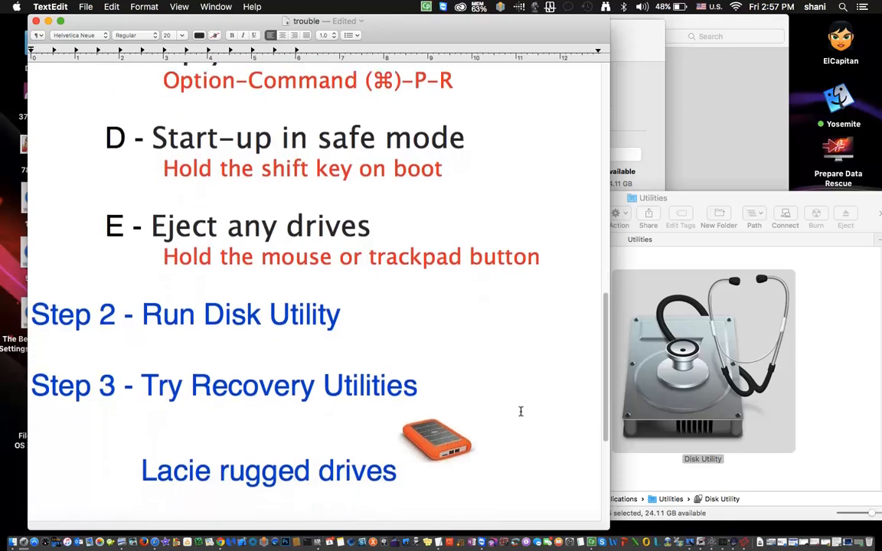
scroll("down", 3)
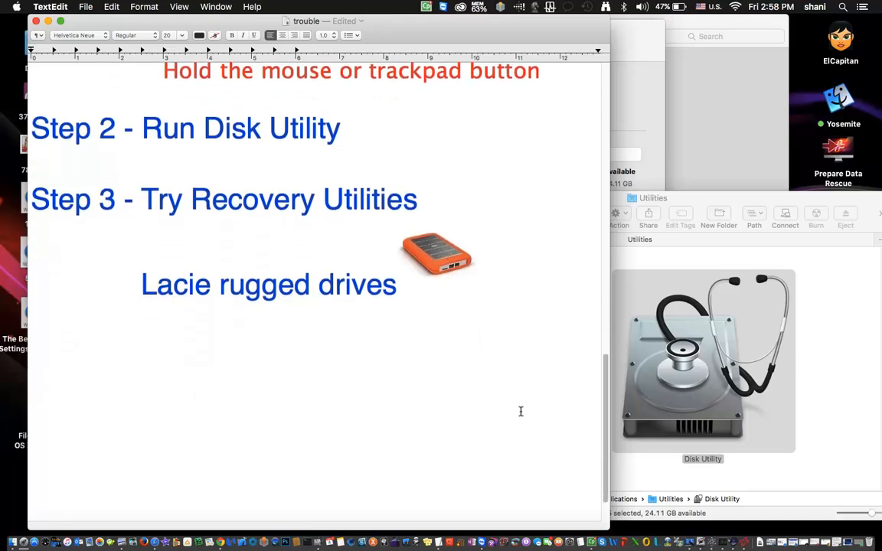
scroll("up", 3)
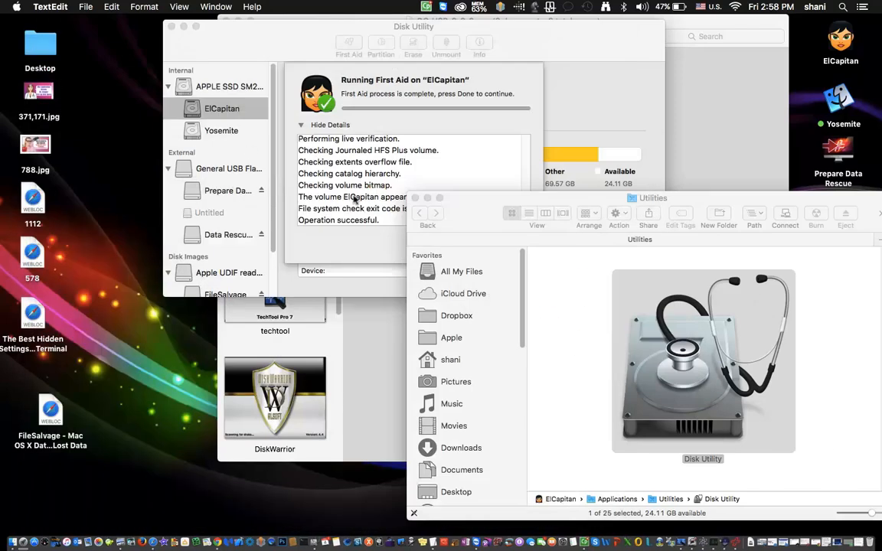
Bring Disk Utility forward to review ElCapitan's First Aid completion sheet.
left_click(413, 176)
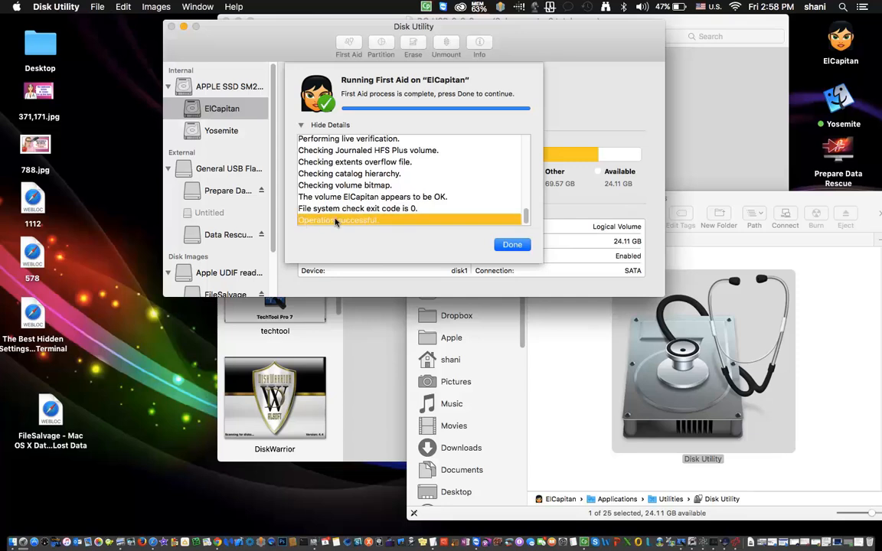
mouse_move(411, 255)
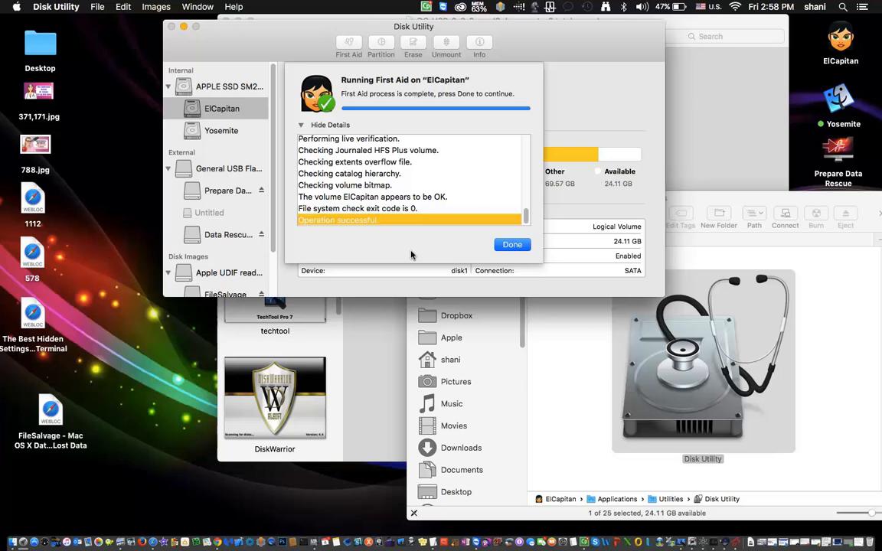
mouse_move(451, 247)
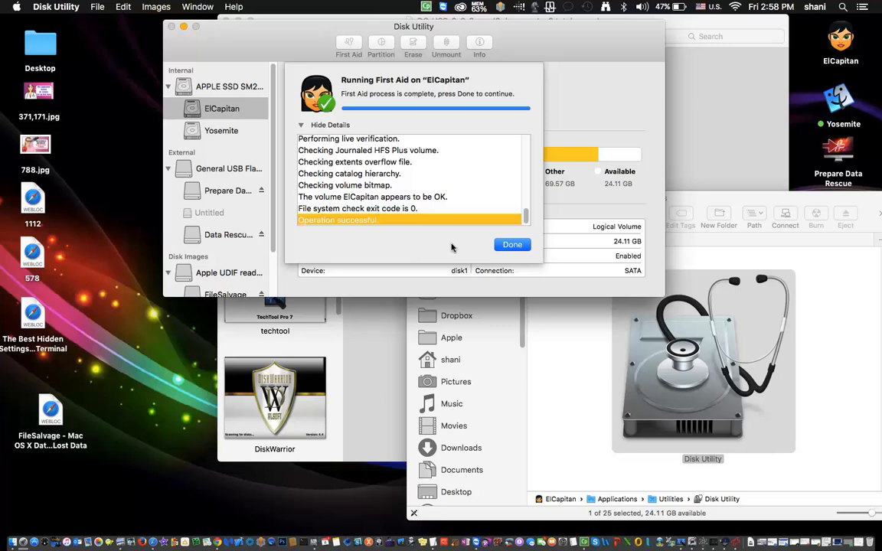